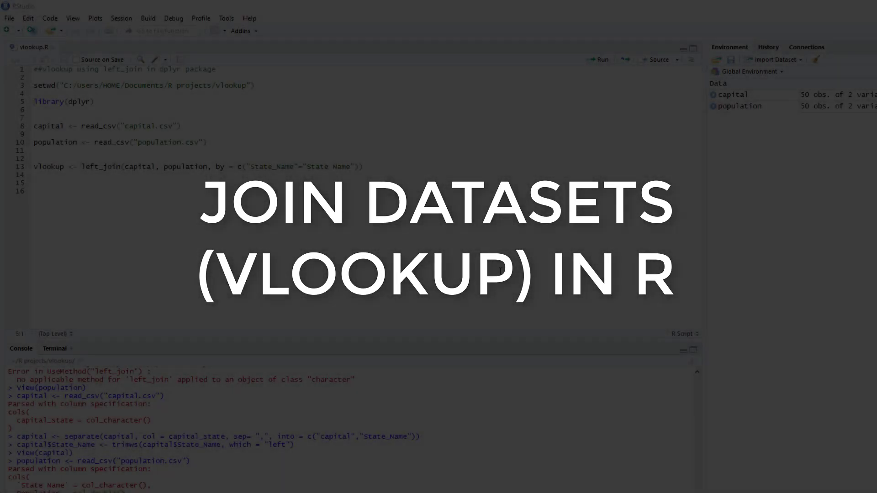
Inspect the capital table (50 state capitals) and the population table, then return to vlookup.R.
left_click(273, 166)
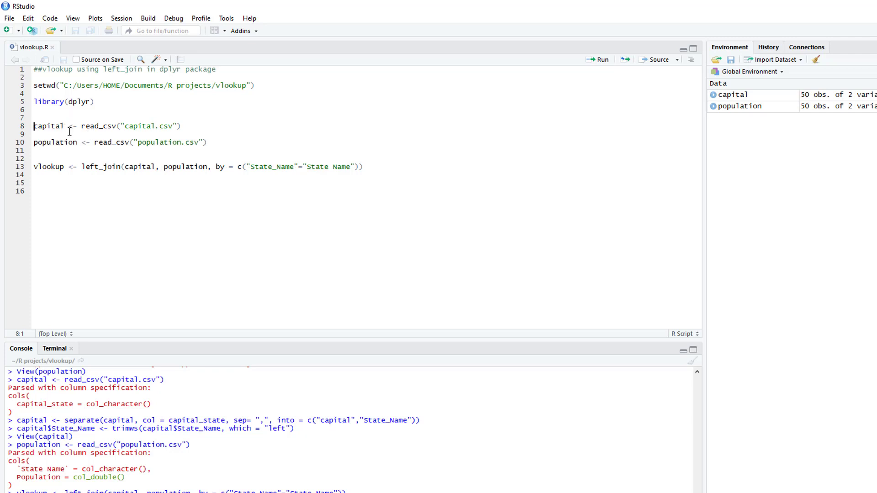
mouse_move(45, 126)
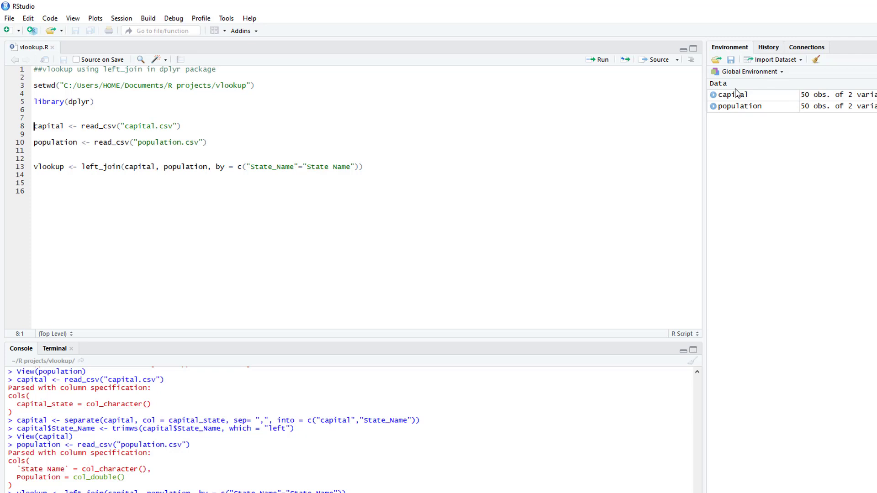
left_click(732, 94)
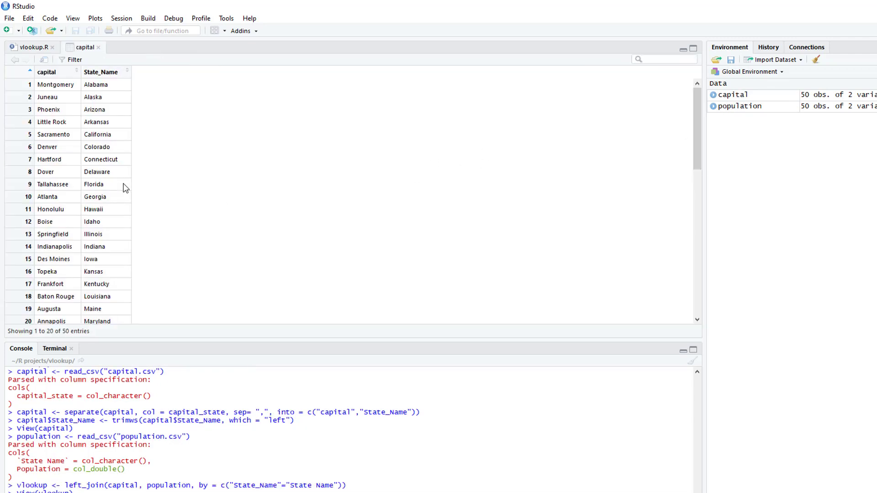
mouse_move(54, 95)
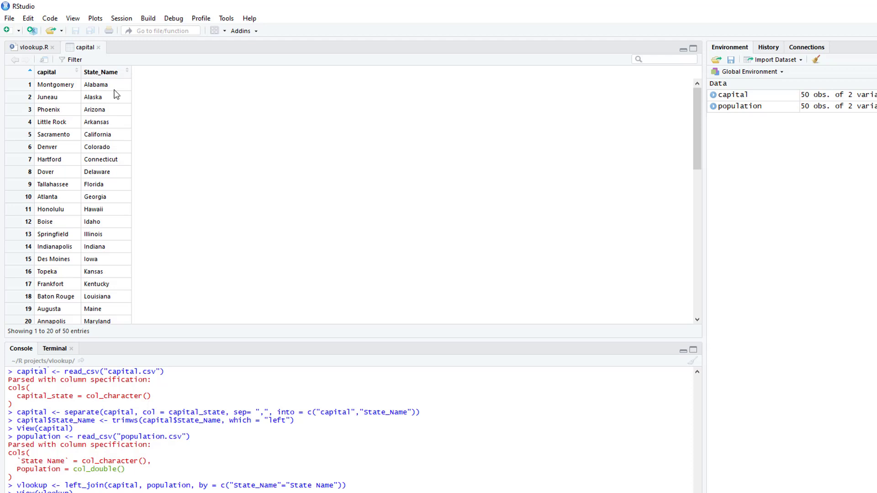
left_click(31, 47)
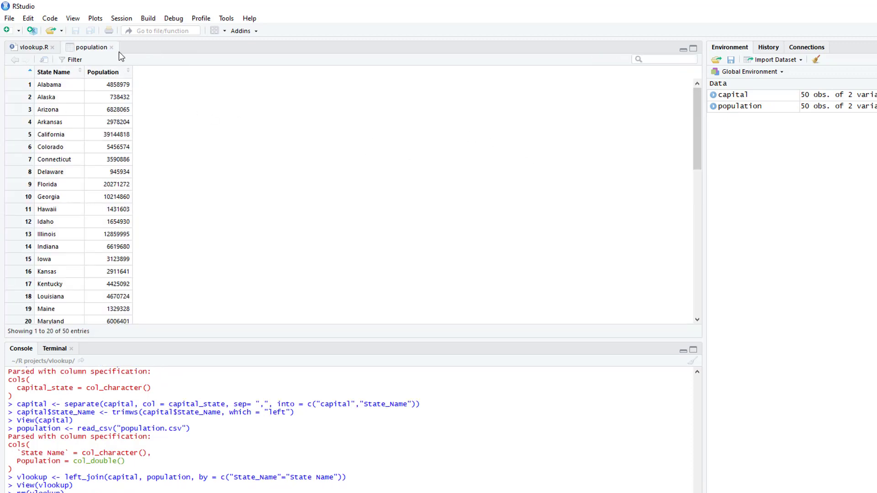
left_click(31, 47)
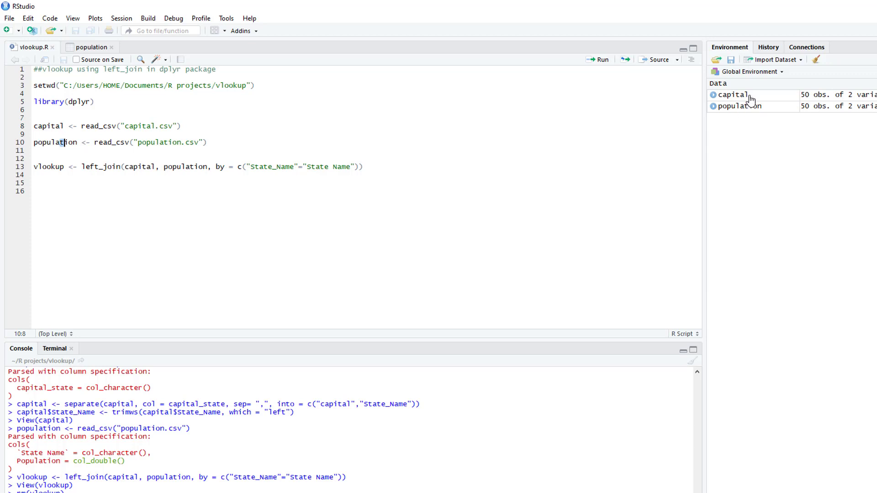
Compare the State_Name and State Name join keys across both tables before returning to the script.
left_click(733, 94)
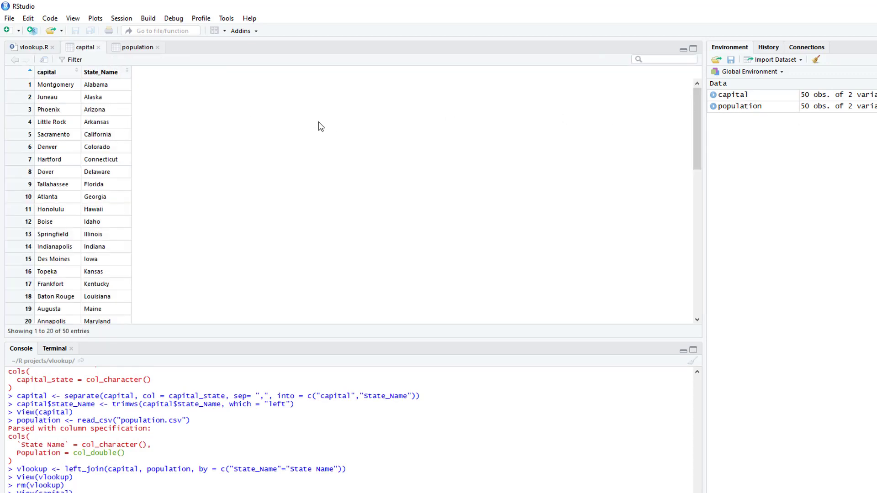
mouse_move(121, 80)
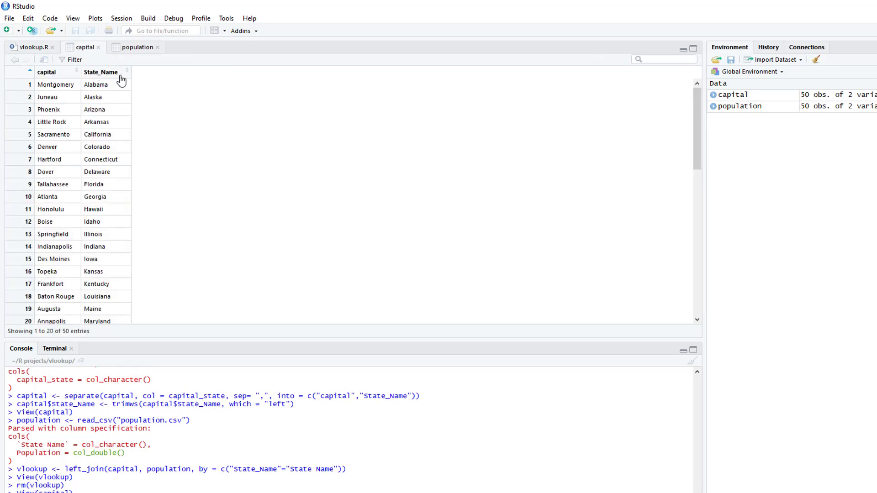
left_click(138, 47)
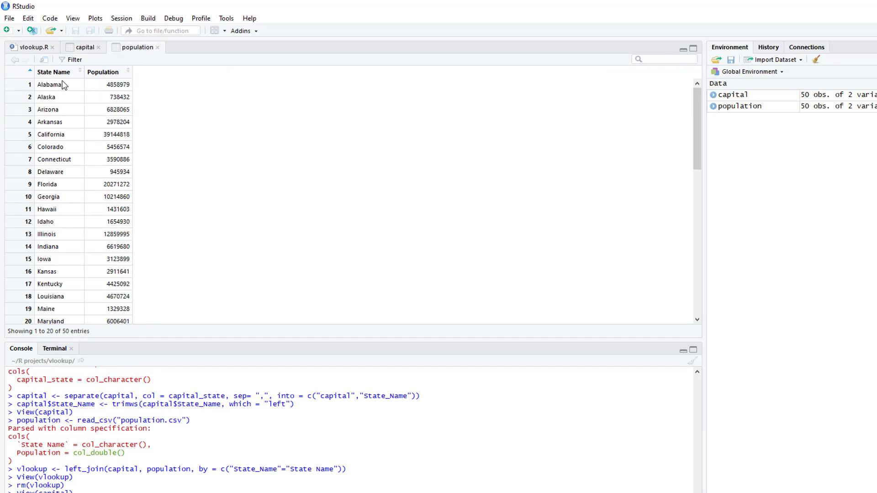
mouse_move(50, 83)
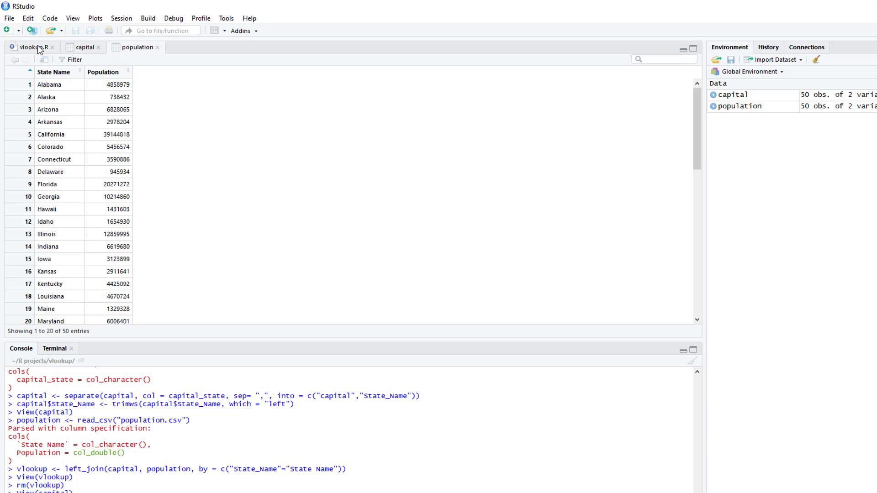
left_click(31, 47)
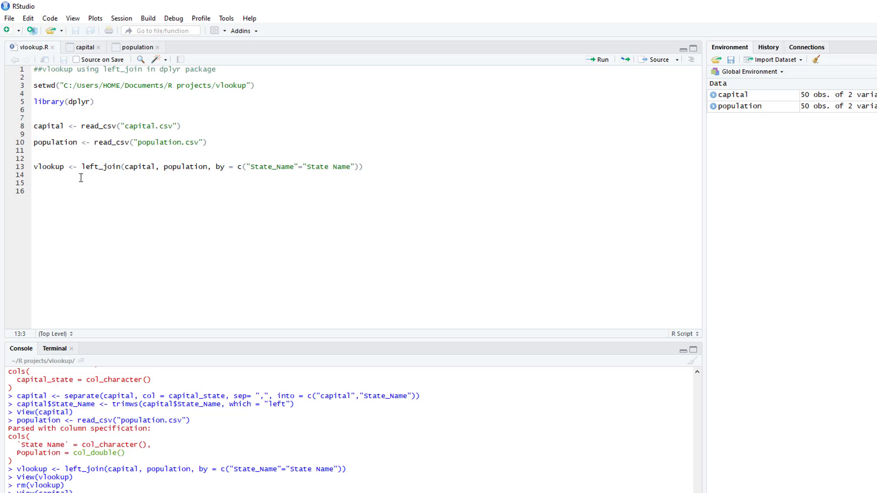
left_click(106, 166)
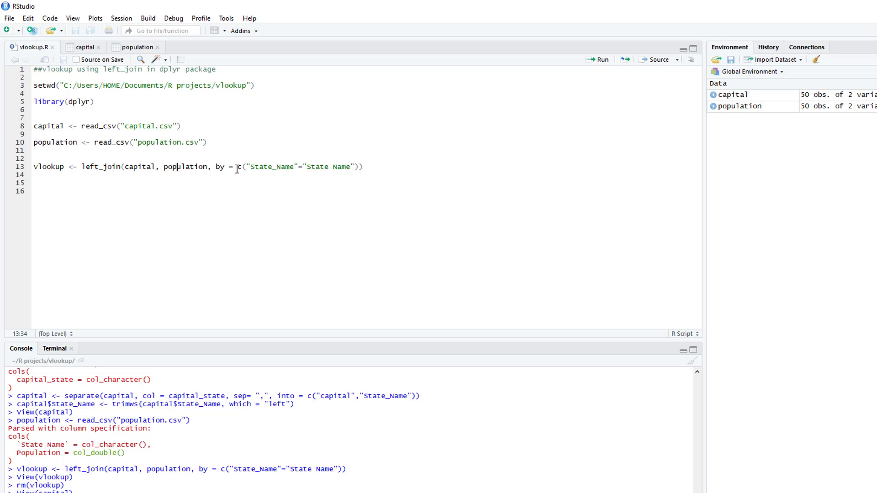
mouse_move(264, 155)
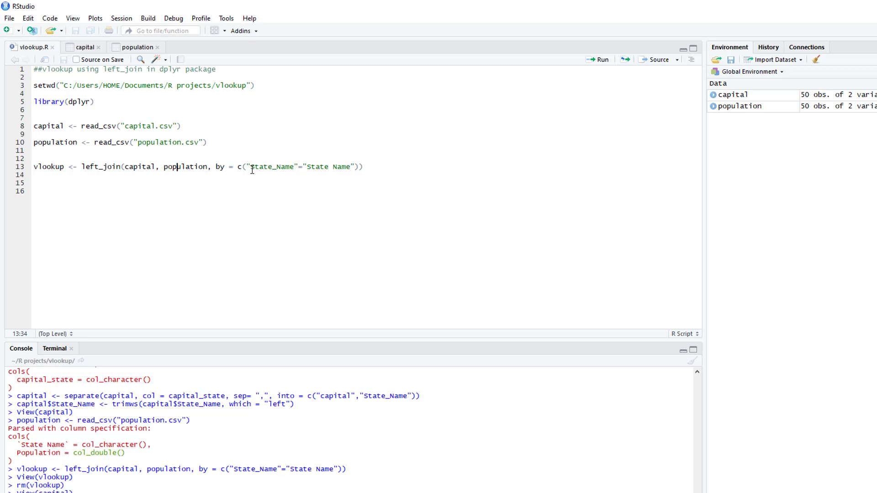
mouse_move(253, 172)
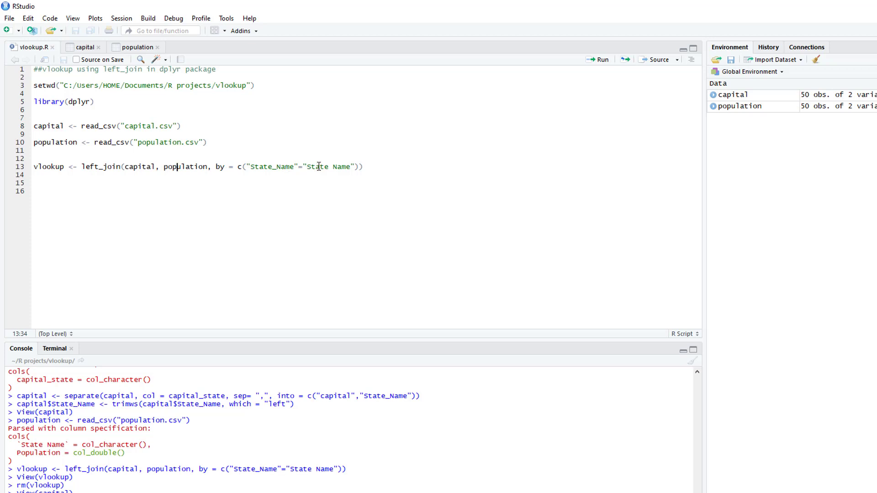
mouse_move(627, 93)
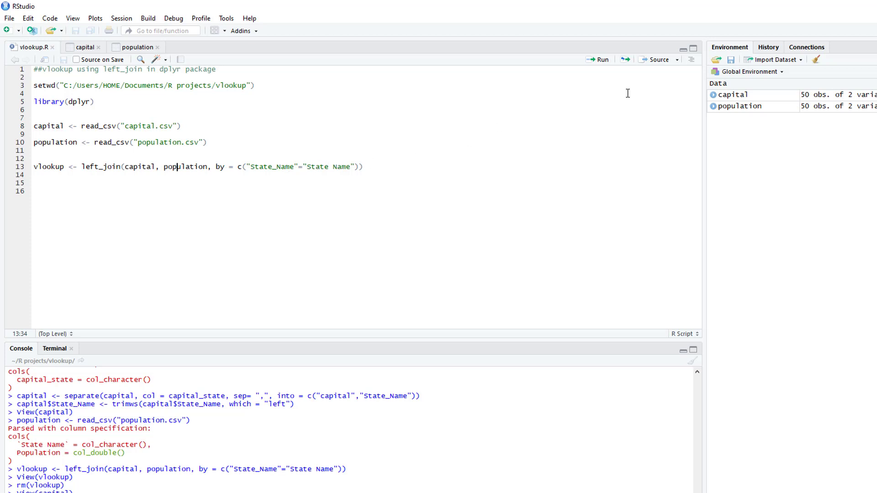
mouse_move(601, 60)
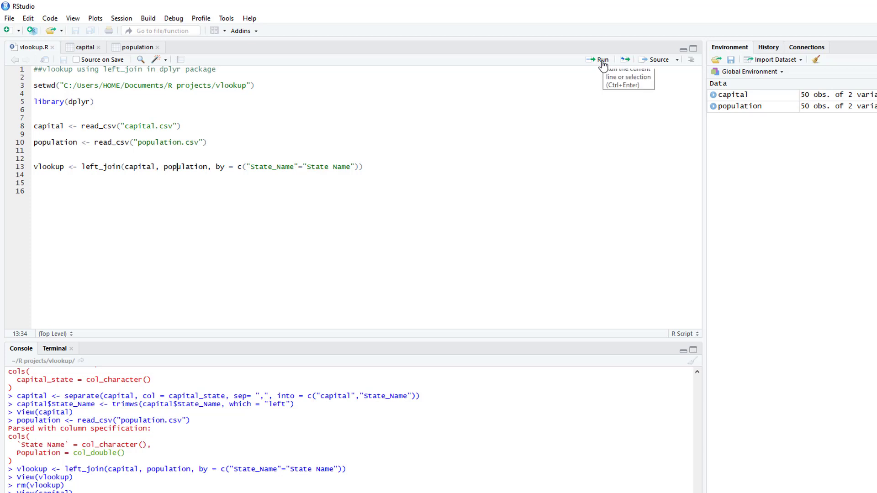
Run the left_join on line 13 to create vlookup with 50 observations of 3 variables.
left_click(601, 59)
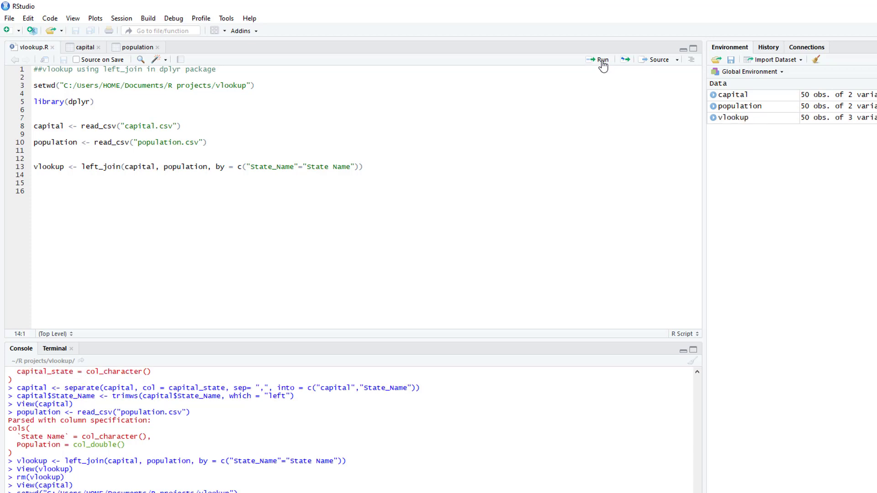
mouse_move(748, 118)
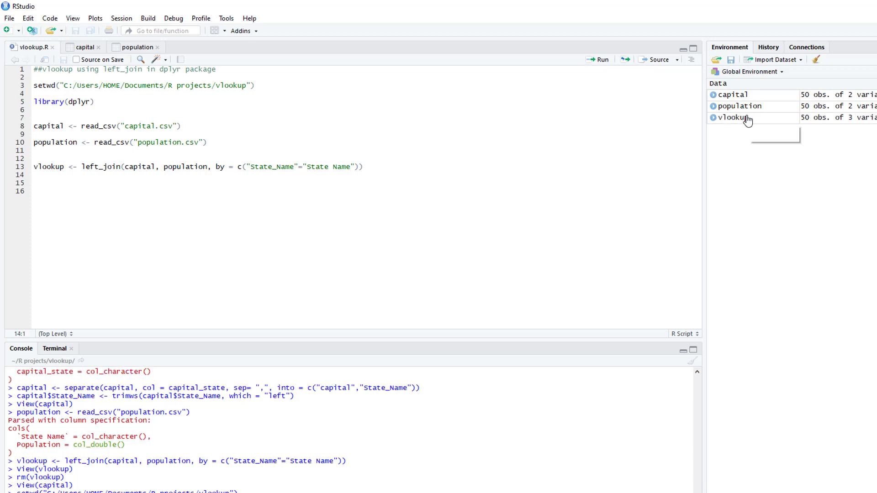
mouse_move(732, 117)
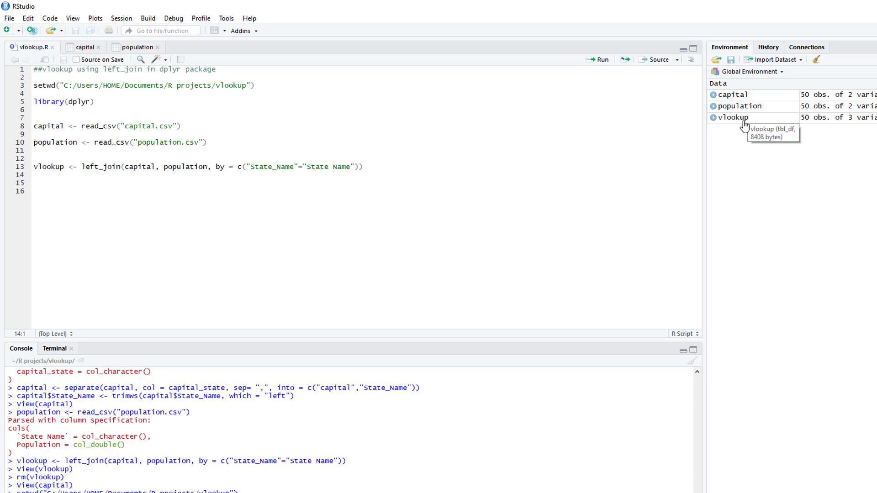
mouse_move(736, 124)
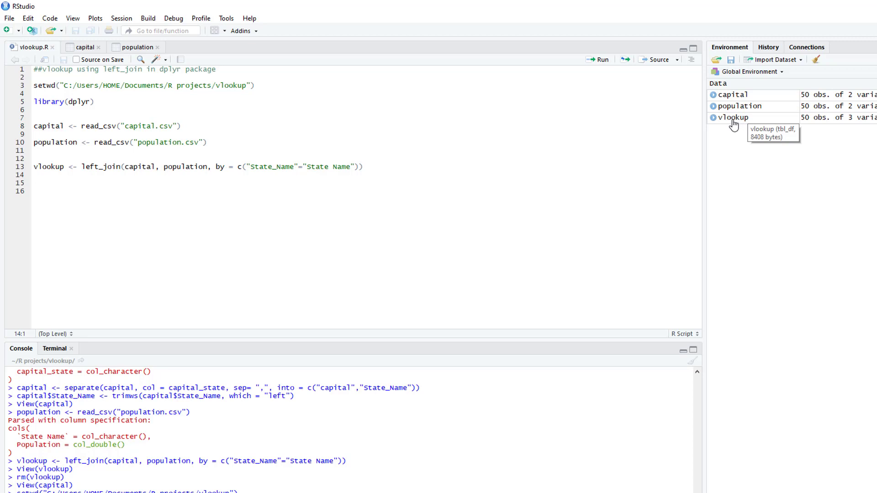
Scroll through the vlookup table of 50 capitals with their State_Name and Population values.
left_click(734, 118)
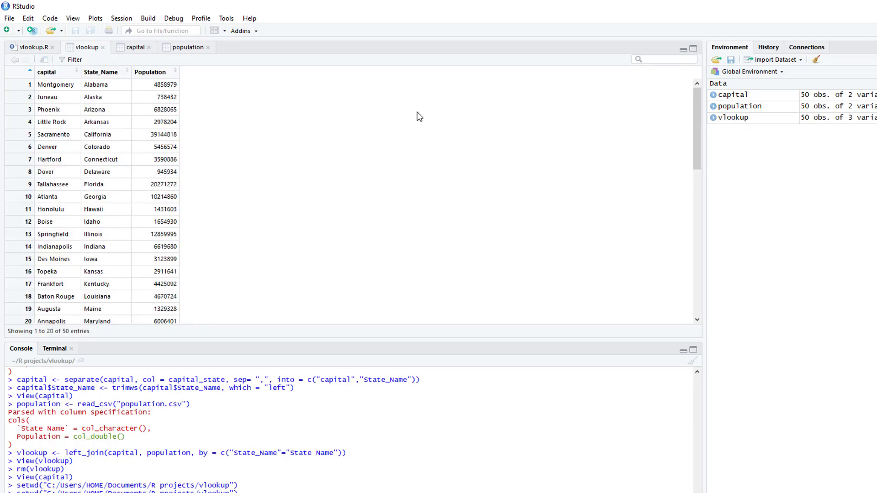
mouse_move(208, 126)
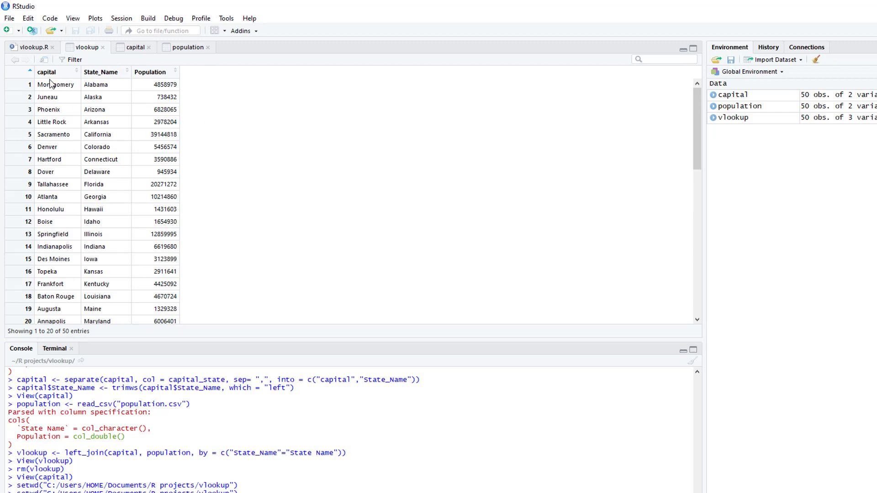
mouse_move(107, 113)
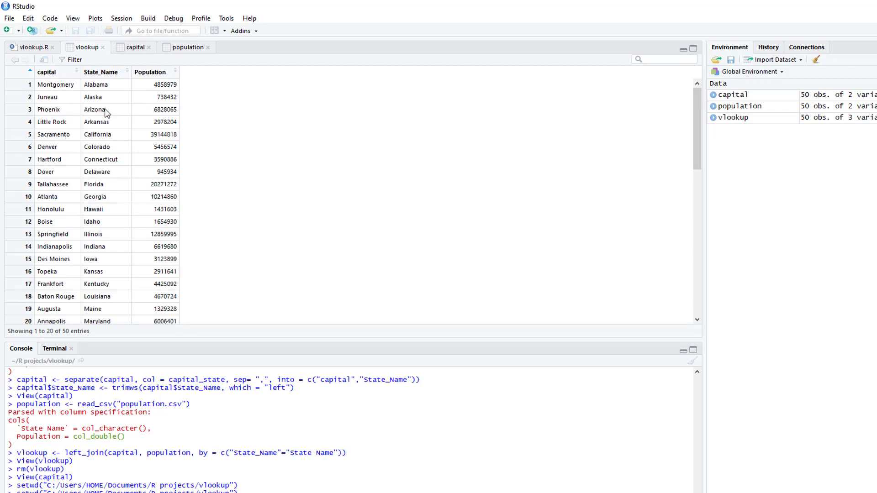
scroll("down", 3)
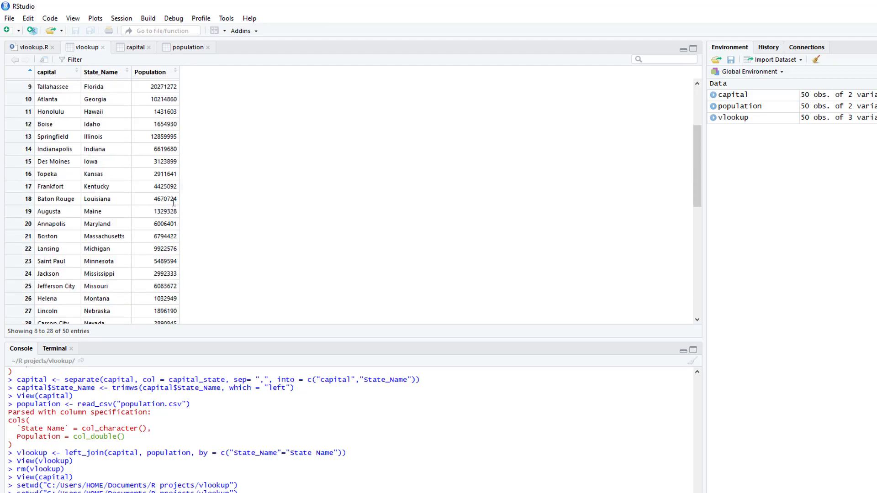
scroll("down", 3)
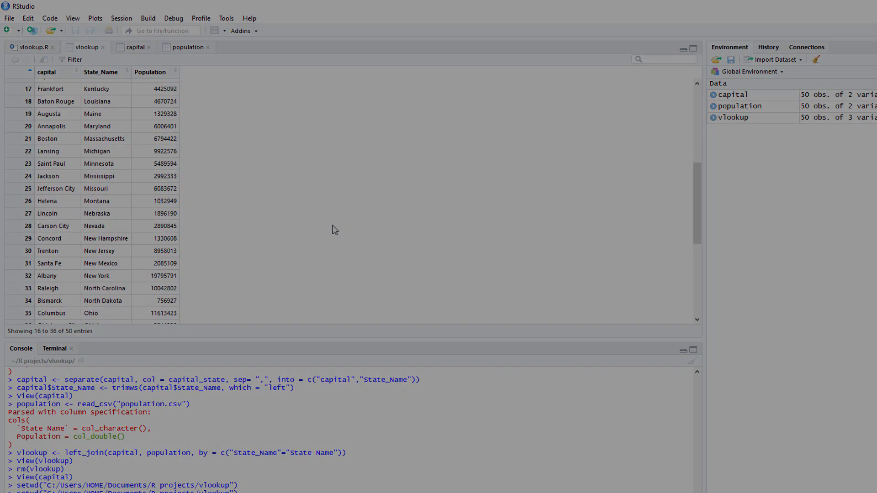